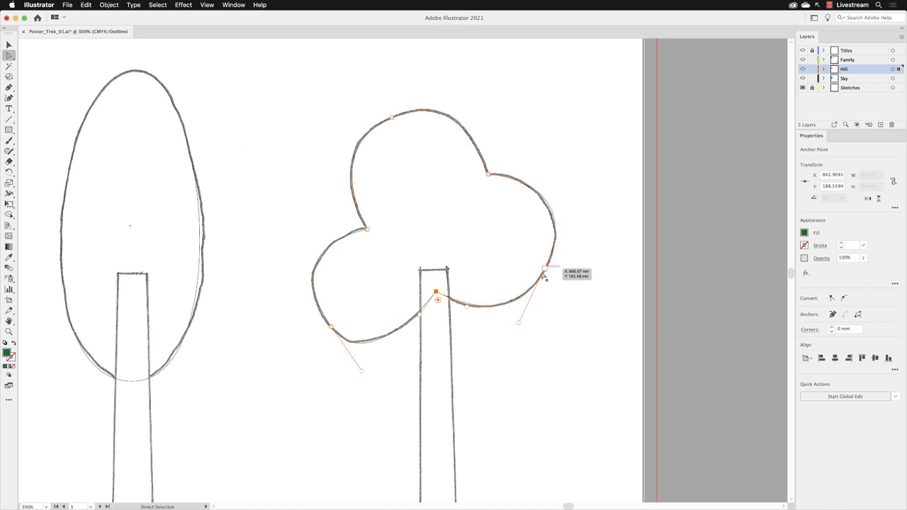
Step: Adjust the canopy's lower curve above the trunk by moving its anchor point, then deselect
{"action": "left_click_drag", "start_coordinate": [545, 276], "coordinate": [588, 181]}
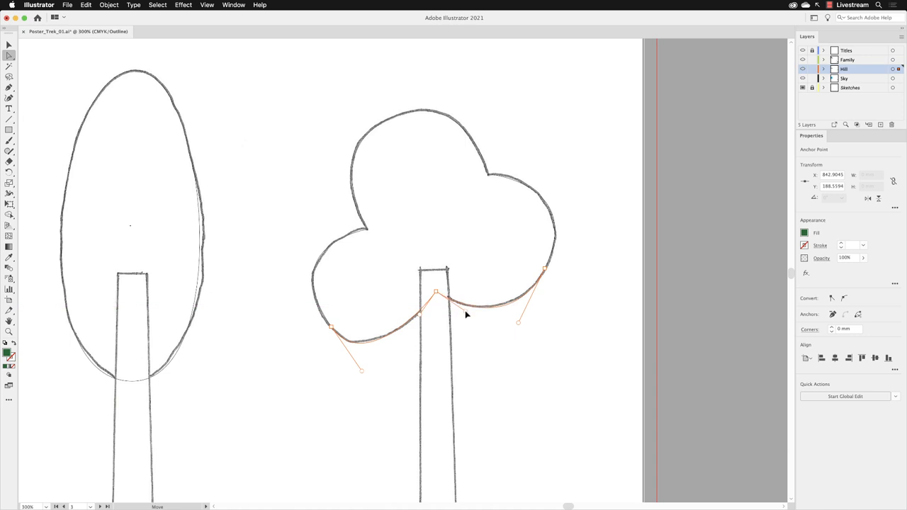
{"action": "left_click", "coordinate": [436, 292]}
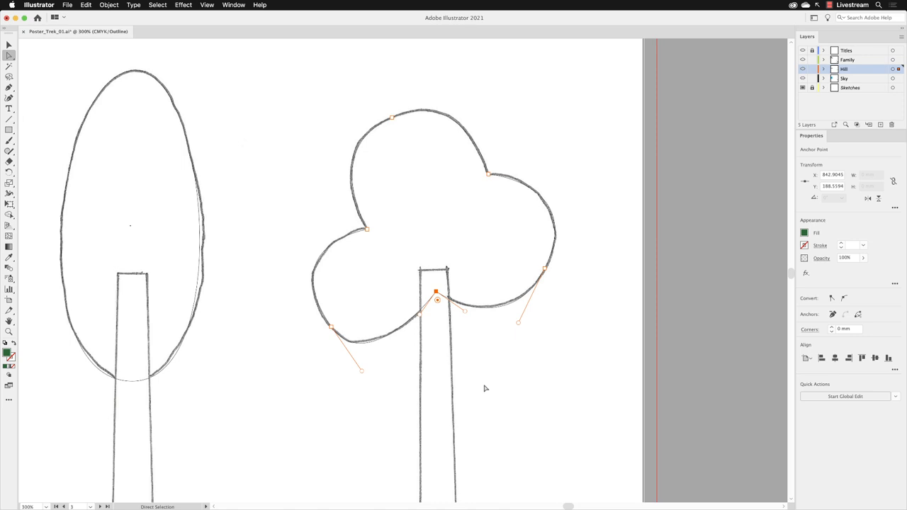
{"action": "left_click", "coordinate": [578, 341]}
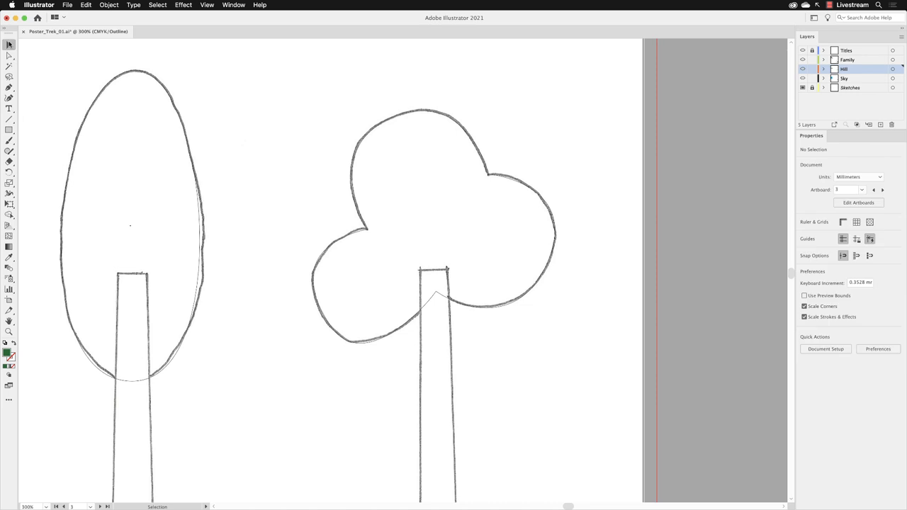
Step: Switch the view to Preview so both trees show filled green
{"action": "left_click", "coordinate": [207, 5]}
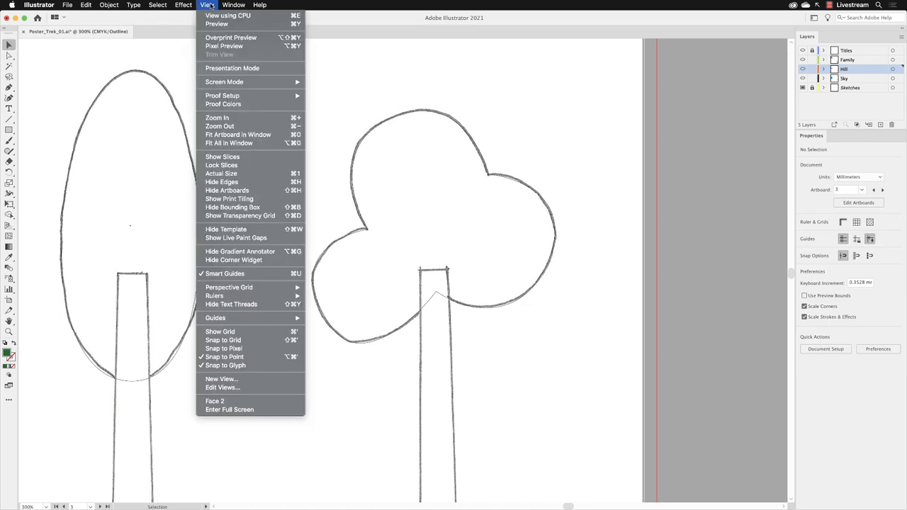
{"action": "left_click", "coordinate": [217, 22]}
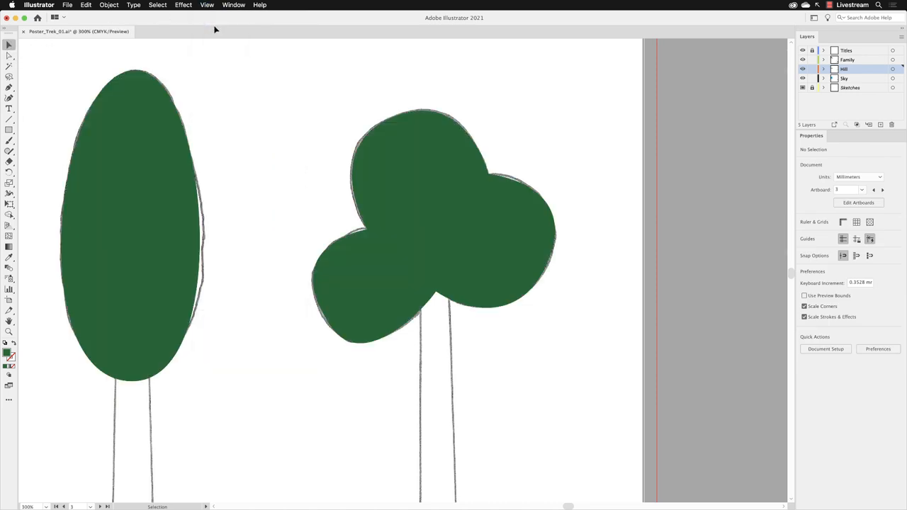
{"action": "mouse_move", "coordinate": [567, 357]}
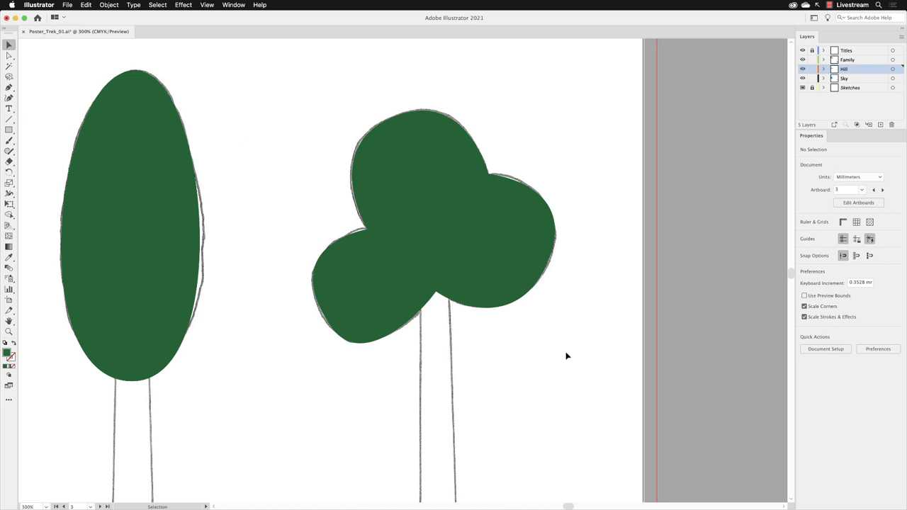